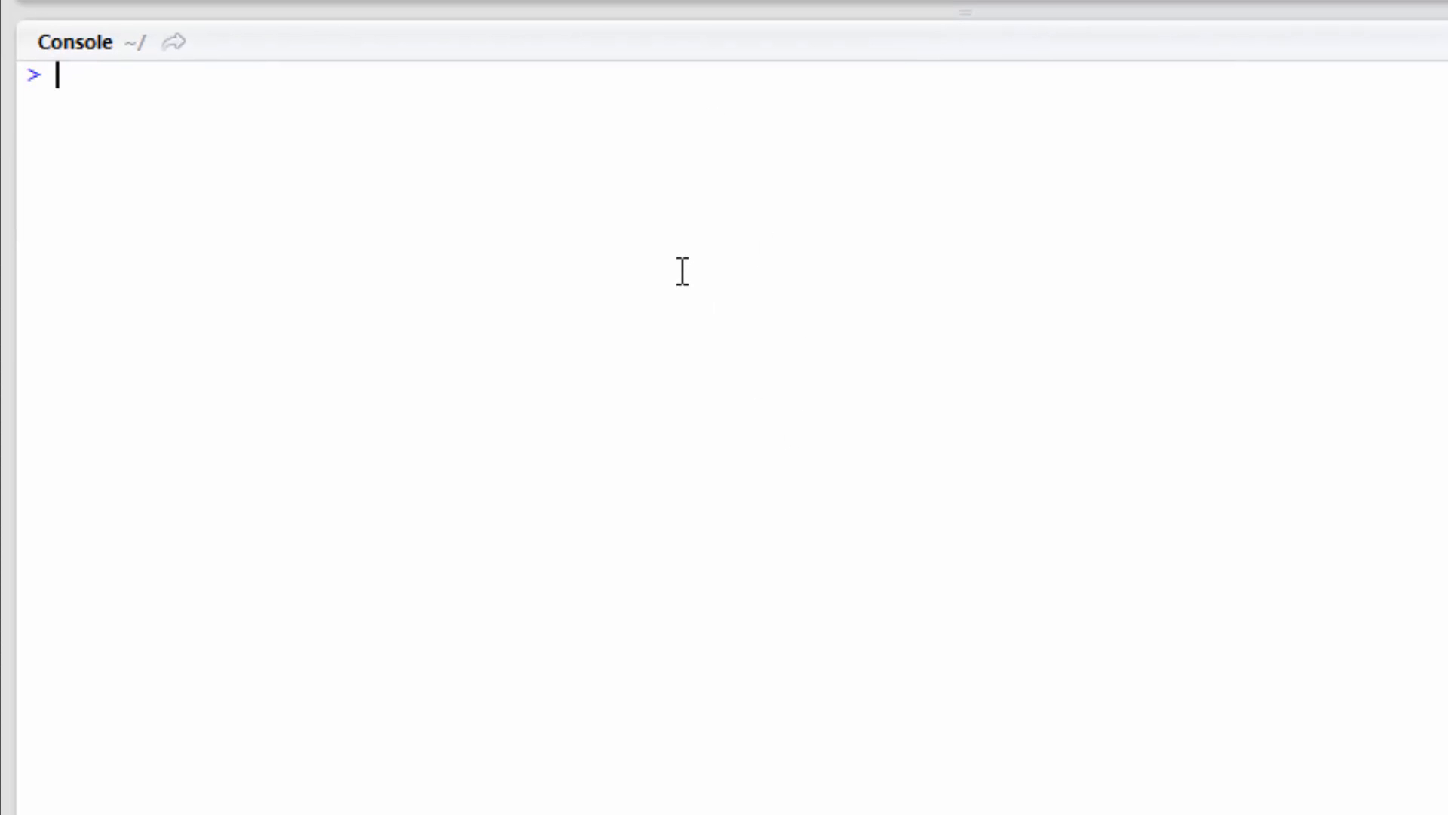
- Enter 'version' in the console to display the installed R version details
text(v)
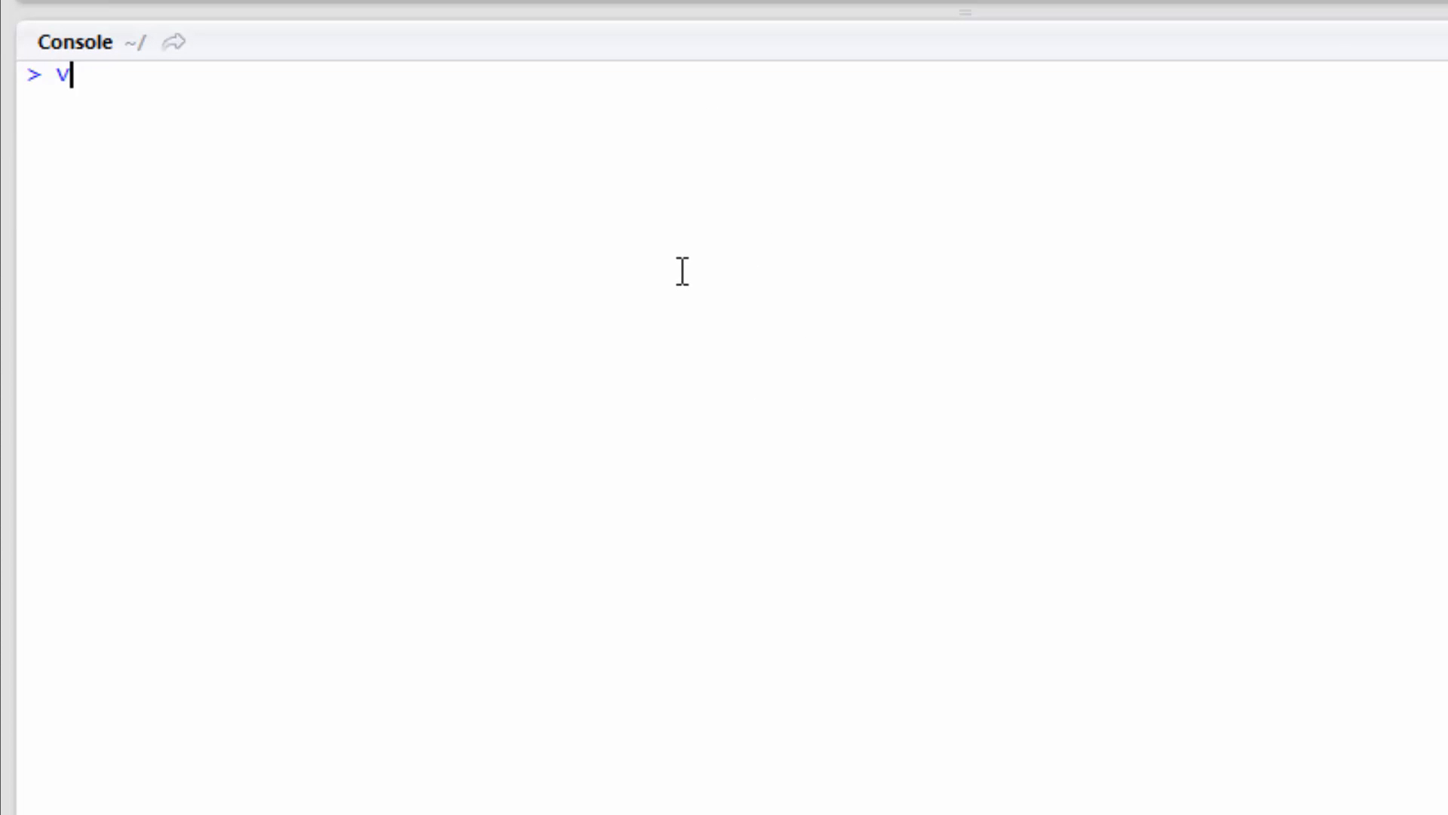
text(ersion)
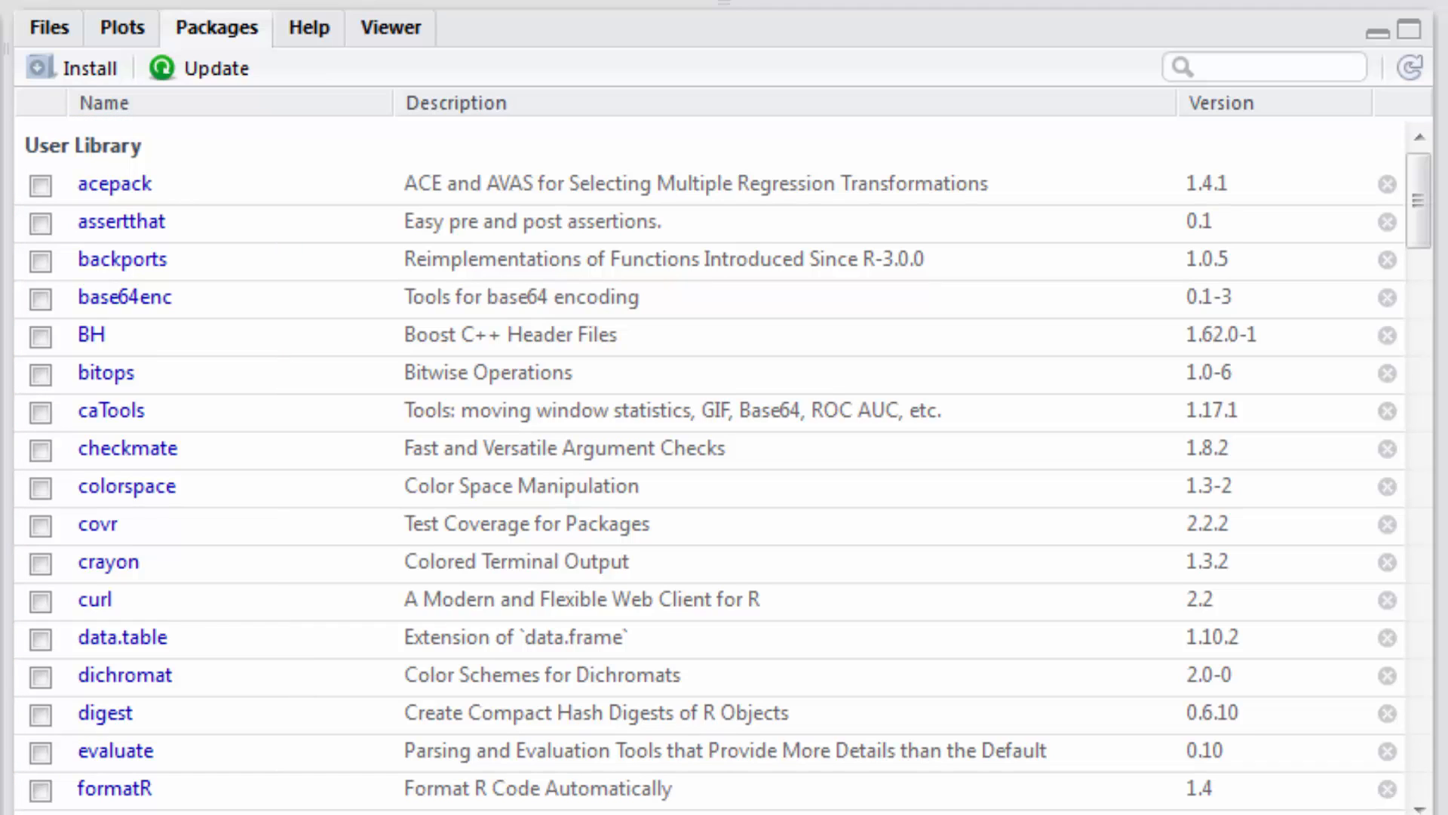
scroll(down, 3)
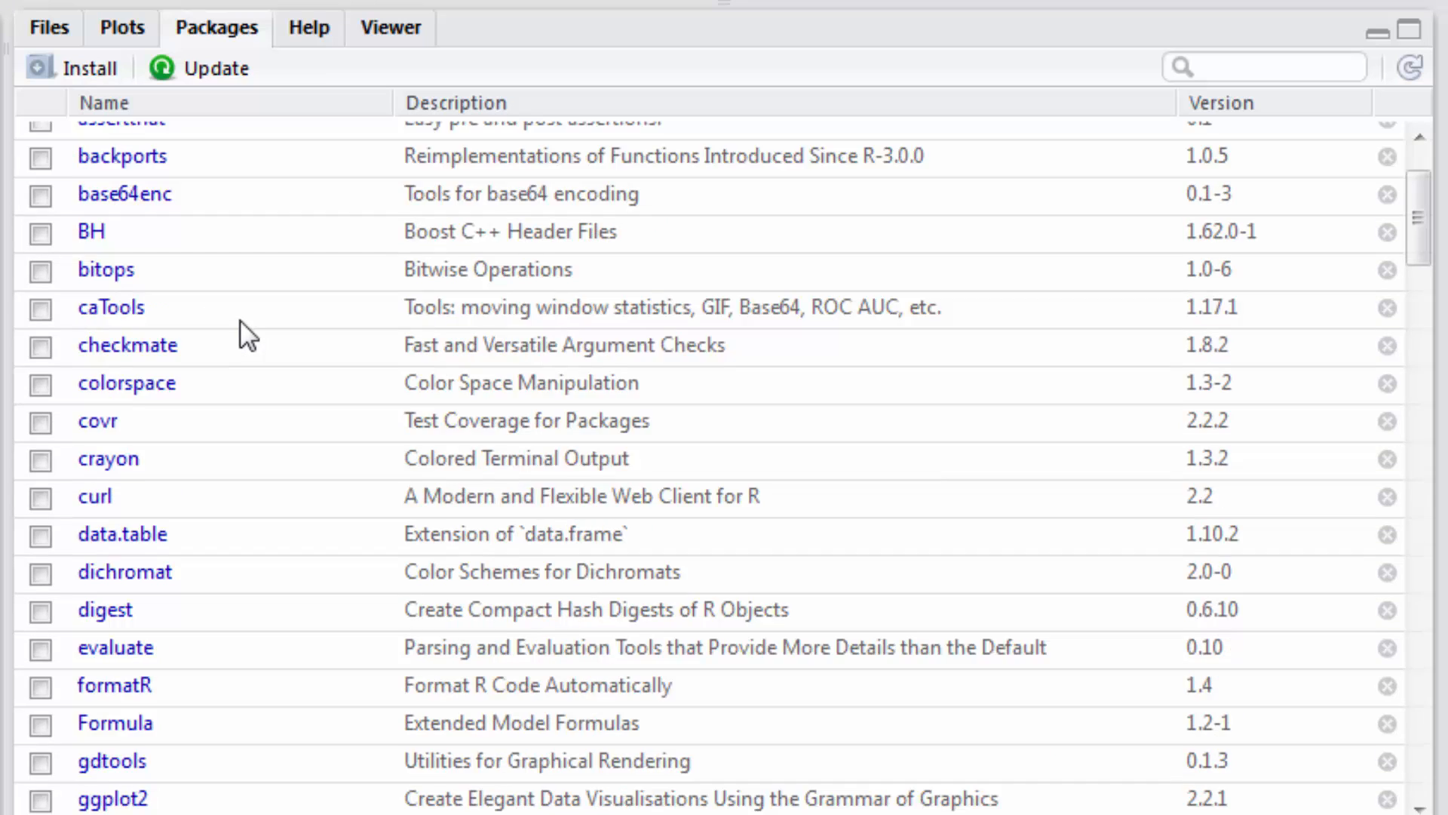
scroll(down, 3)
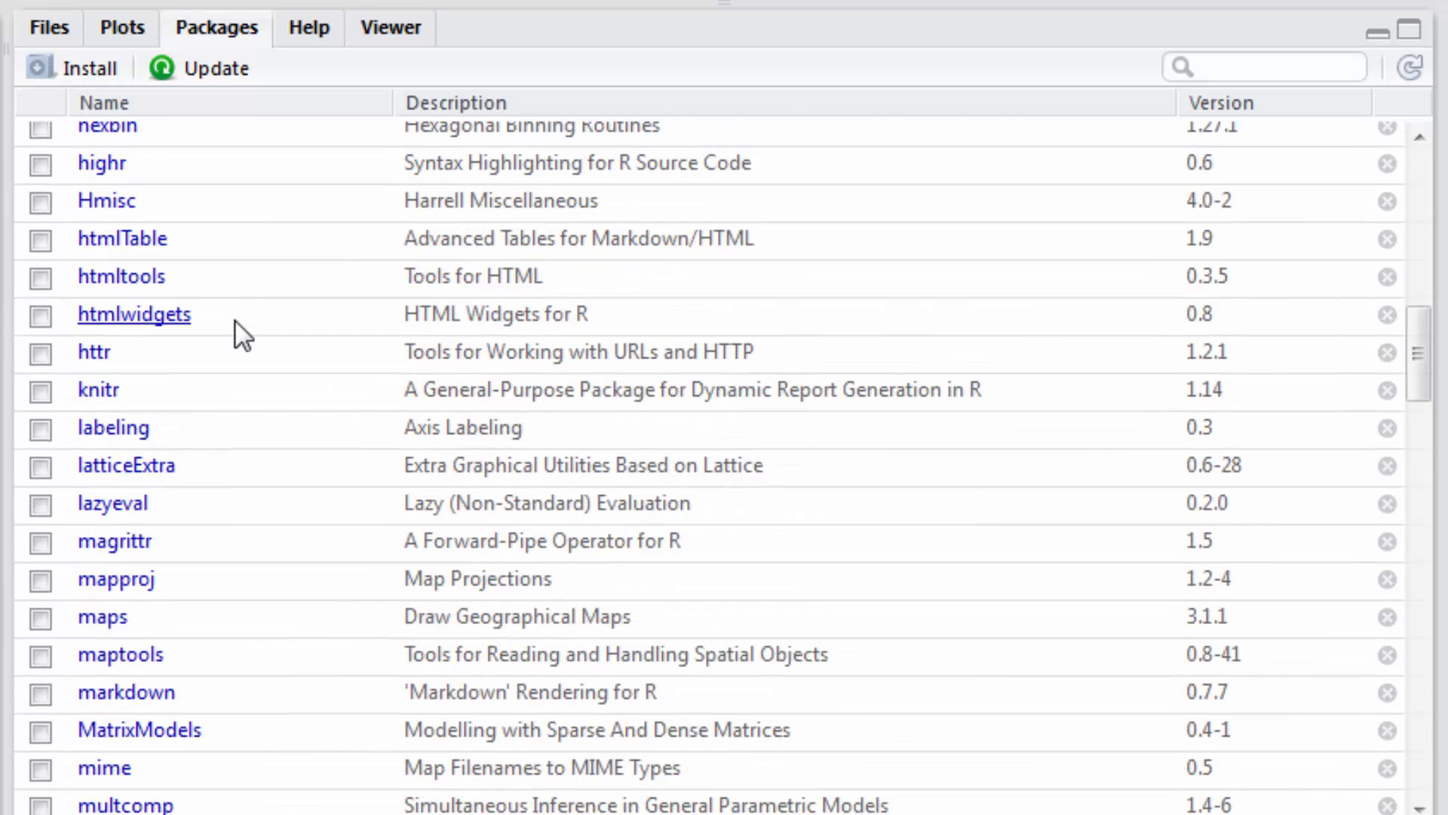
scroll(down, 3)
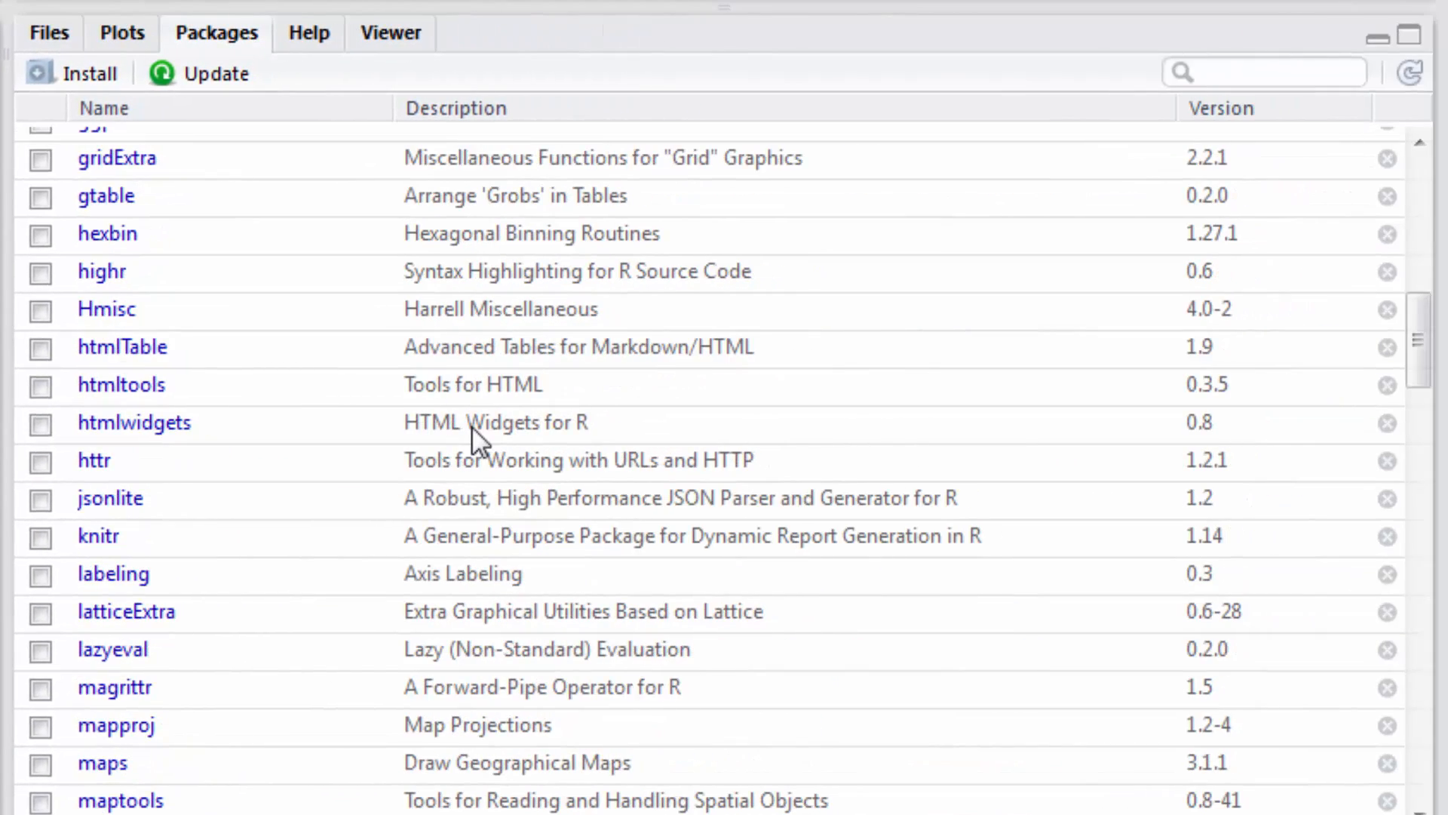
- Scroll the User Library list to find jsonlite 1.2 between httr and knitr
scroll(down, 3)
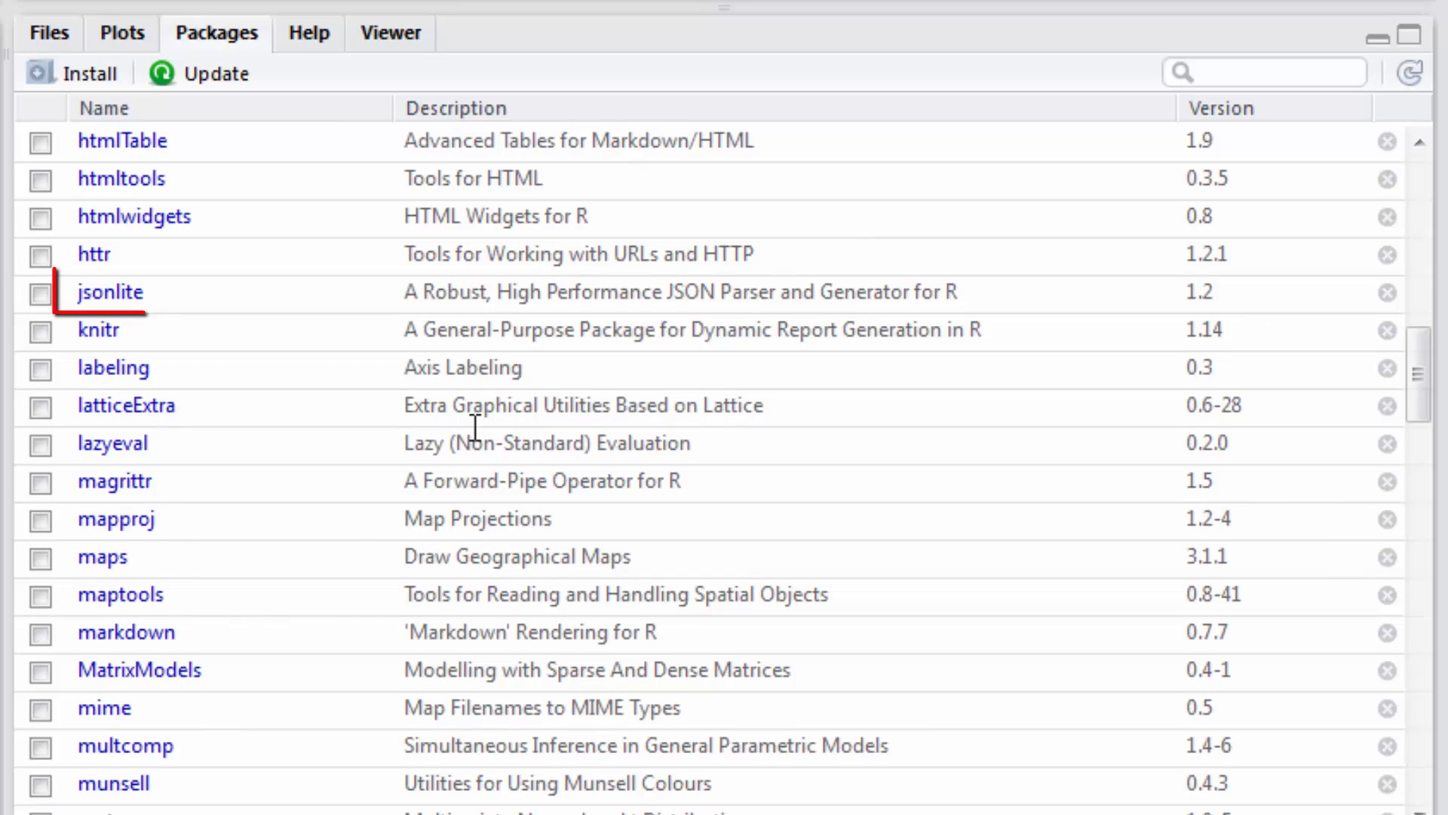
click(109, 292)
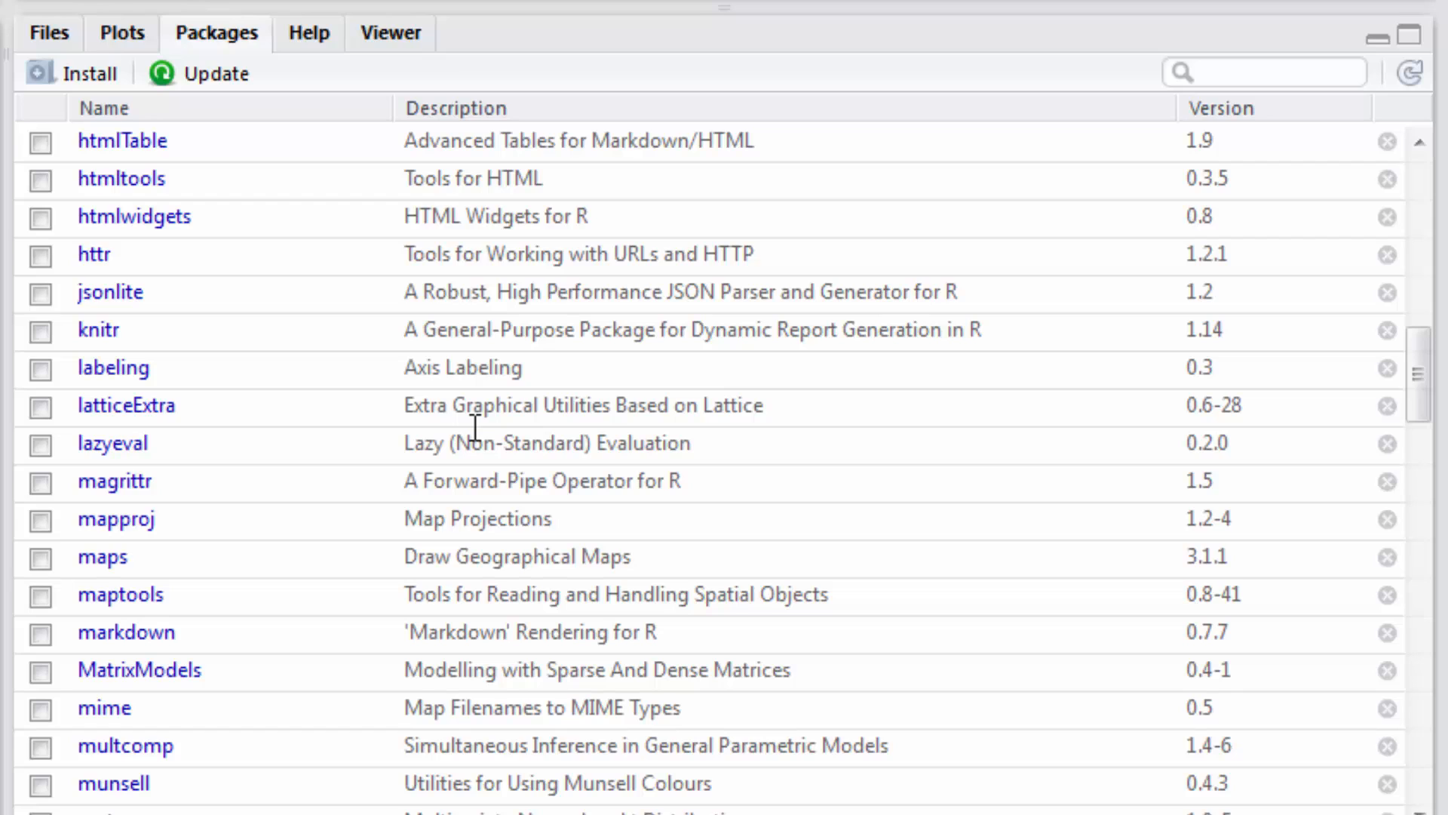
mouse_move(112, 442)
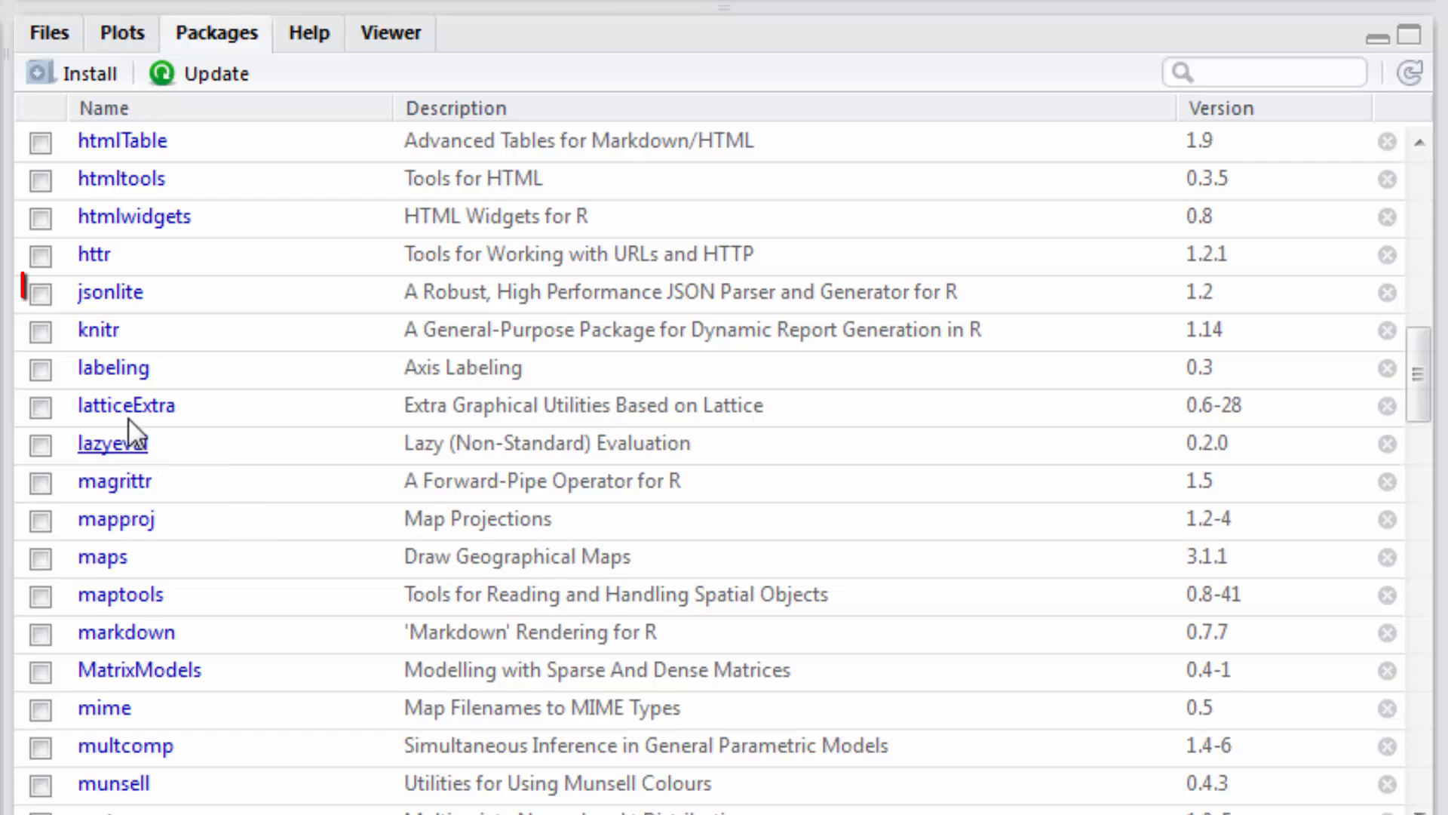
click(40, 292)
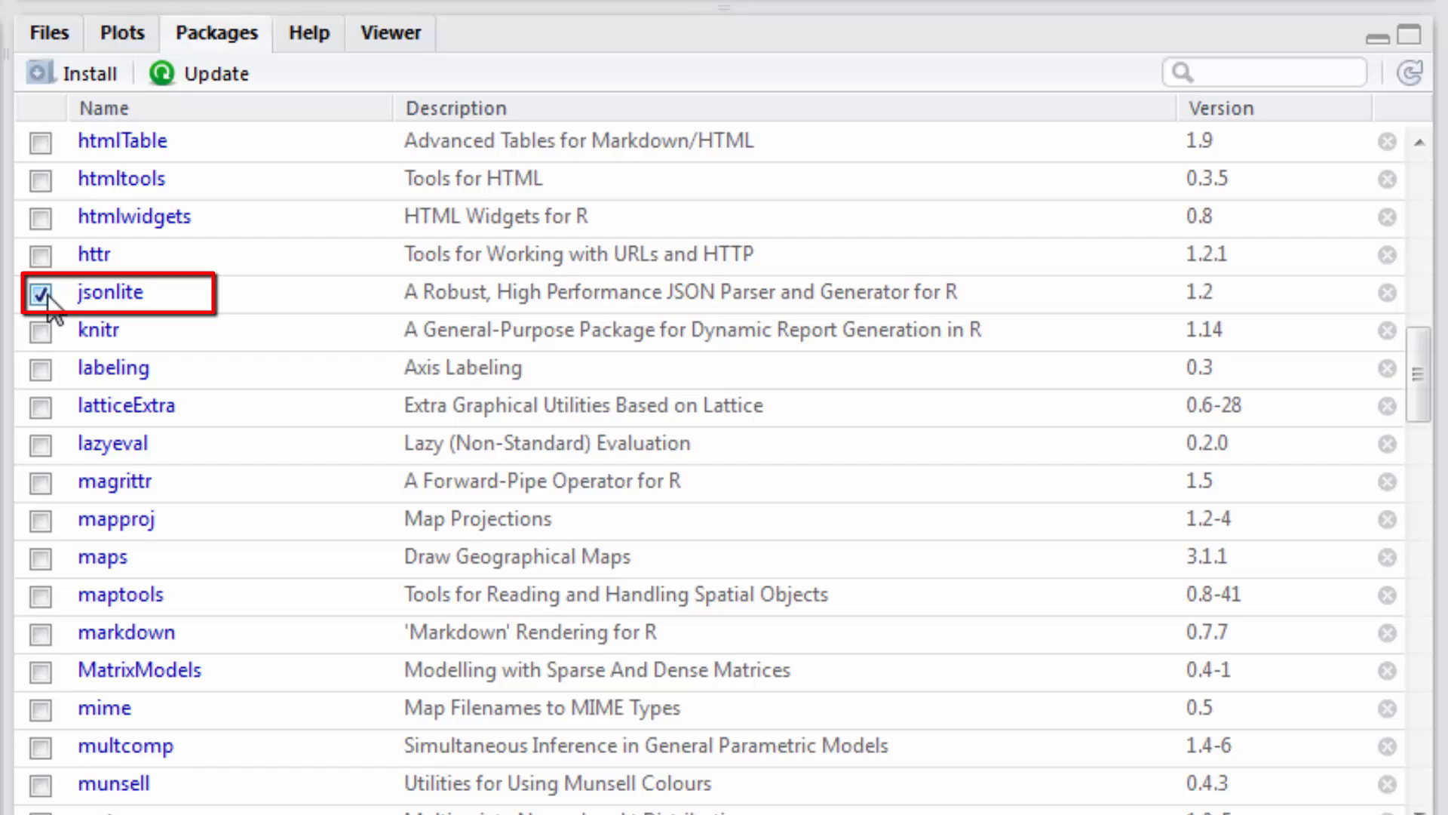
click(40, 292)
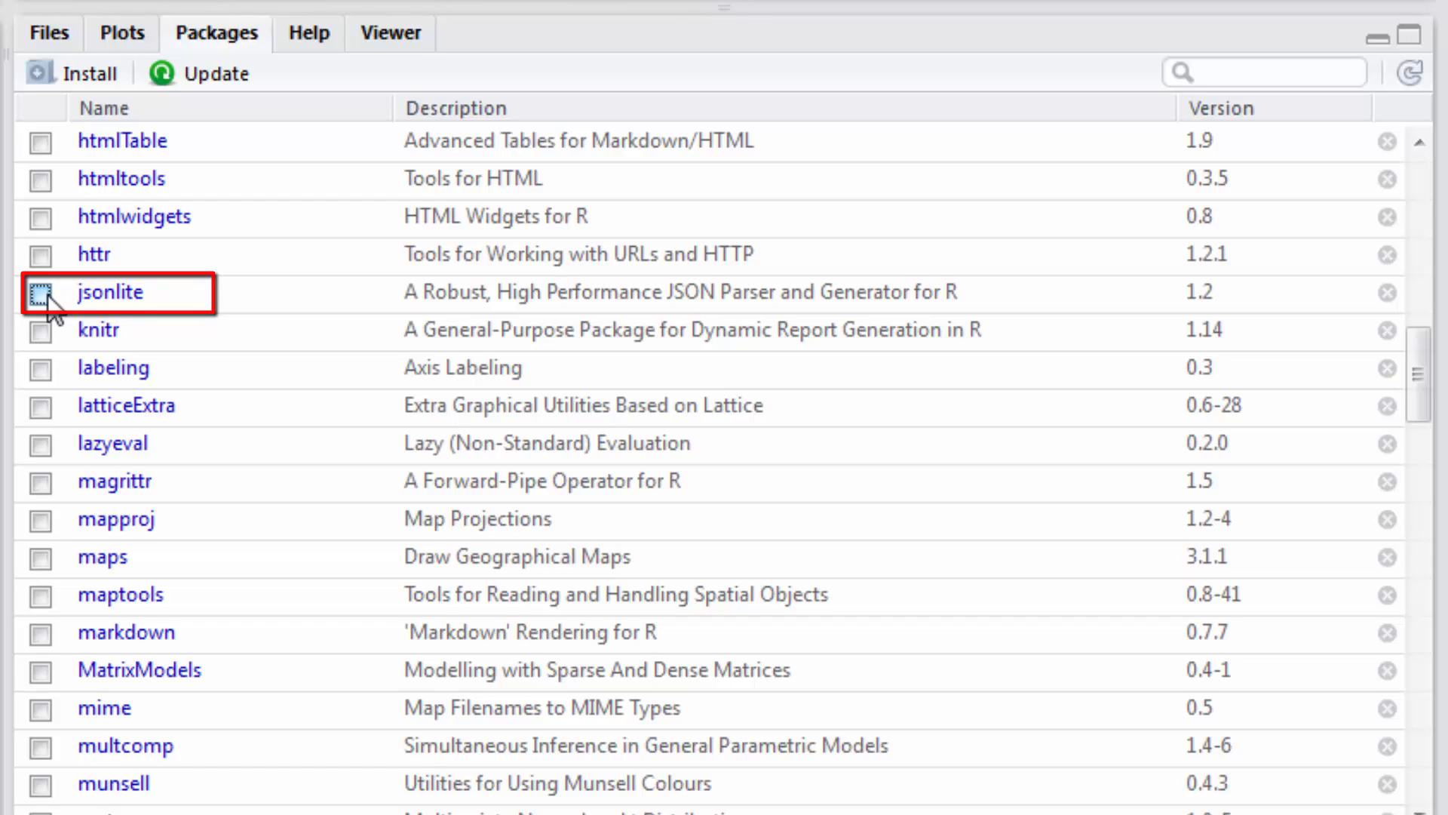